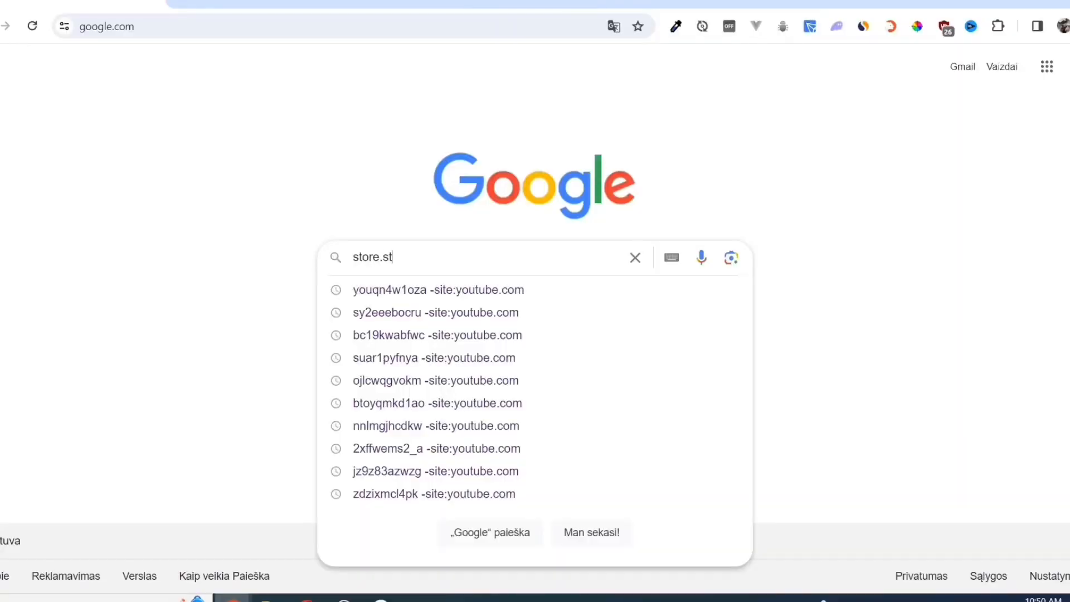
Search Google for 'store.steam' and open the 'Welcome to Steam' result.
{"action": "type", "text": "eam"}
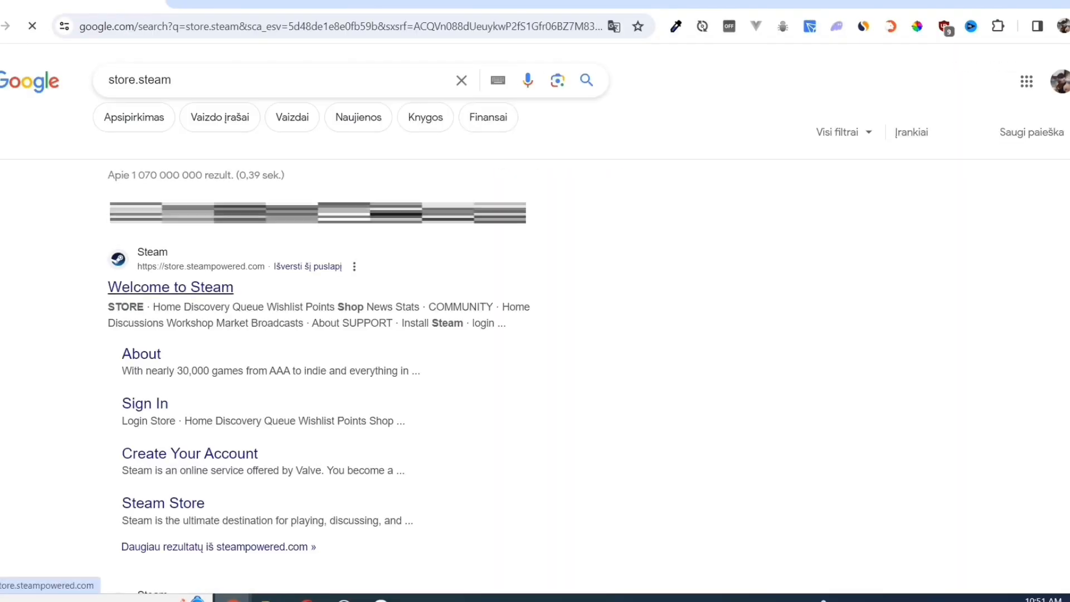
{"action": "left_click", "coordinate": [170, 286]}
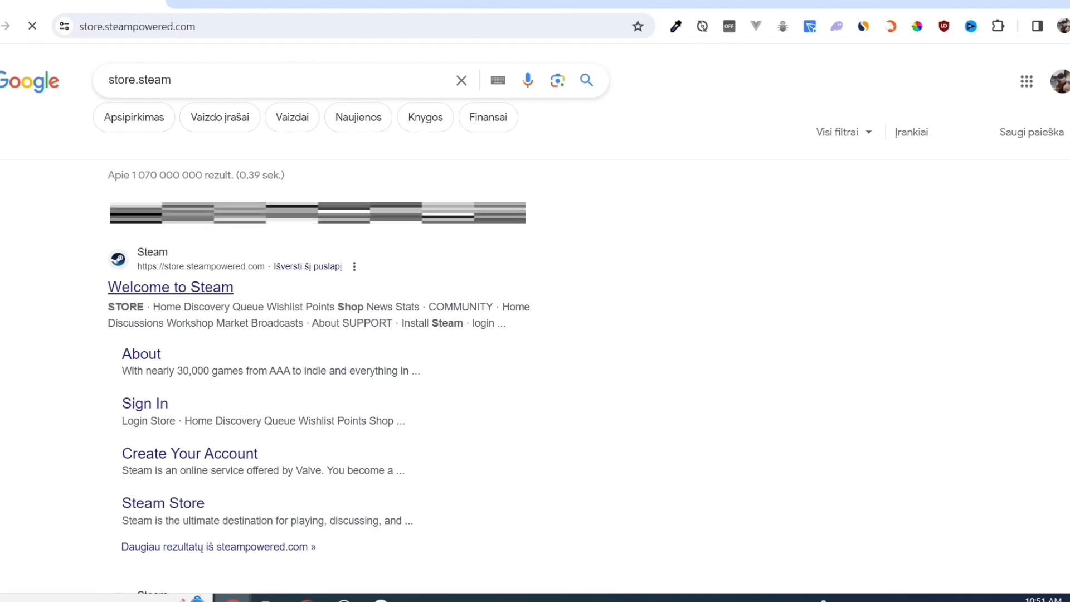
Download SteamSetup from the Steam About page and run it from Downloads.
{"action": "left_click", "coordinate": [170, 286]}
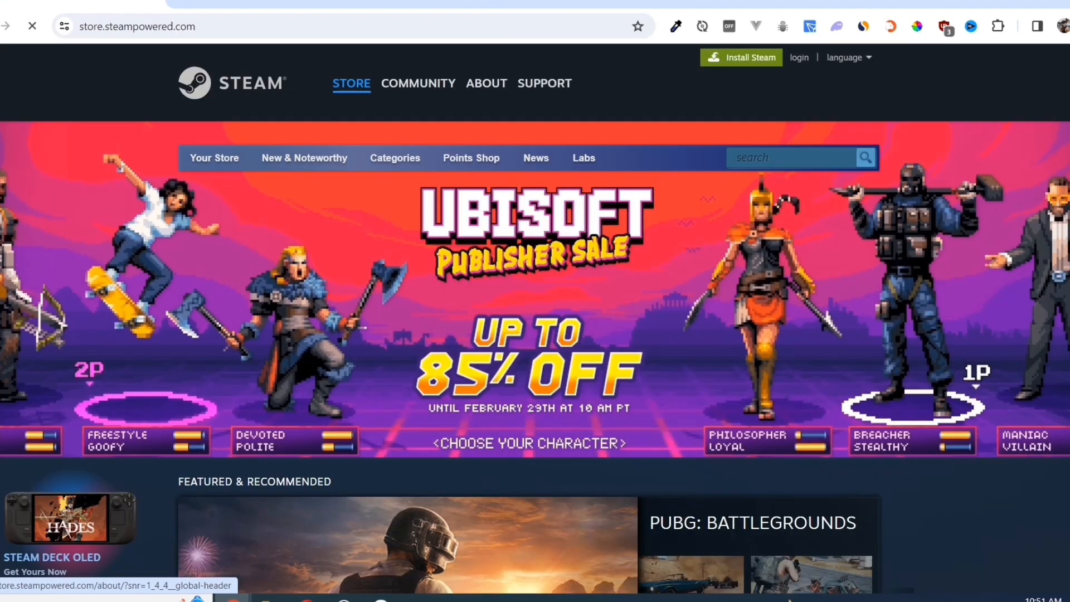
{"action": "left_click", "coordinate": [486, 83]}
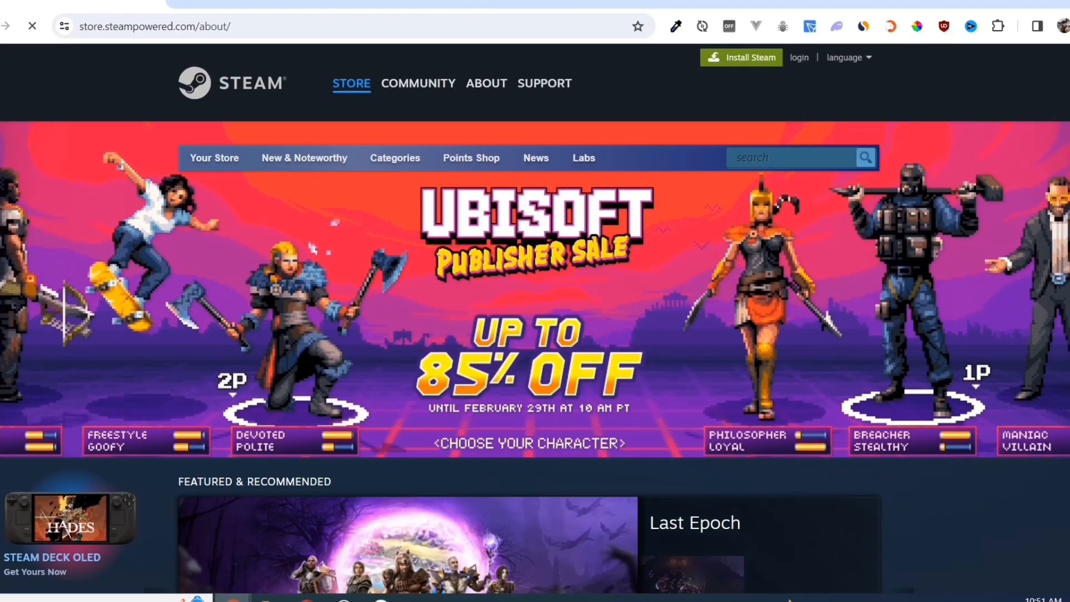
{"action": "left_click", "coordinate": [486, 82]}
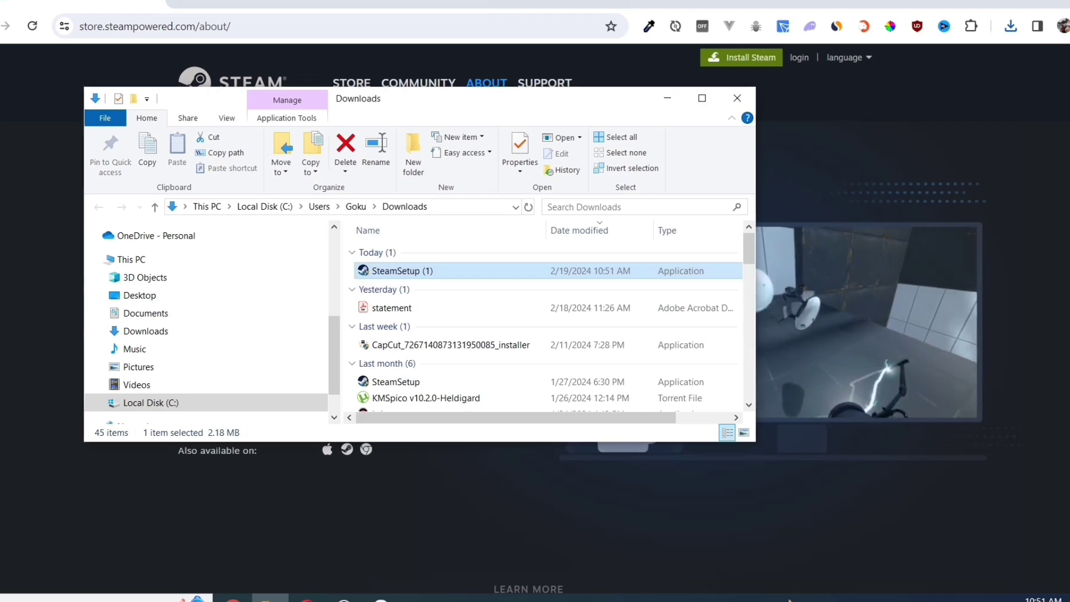
{"action": "double_click", "coordinate": [402, 271]}
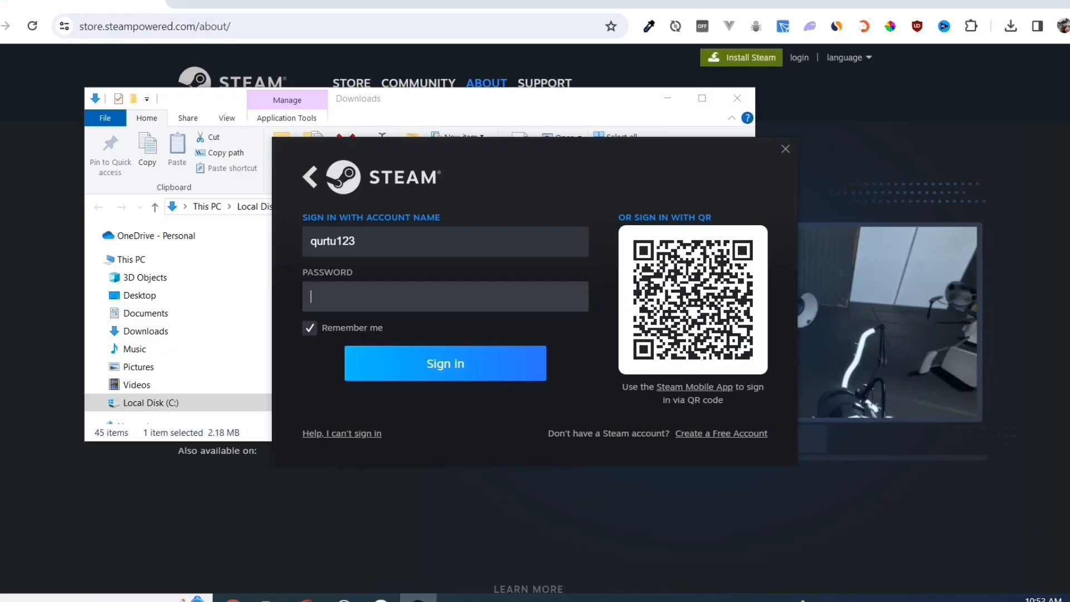
Sign in to Steam and search the store for 'Gears 5'.
{"action": "left_click", "coordinate": [444, 363]}
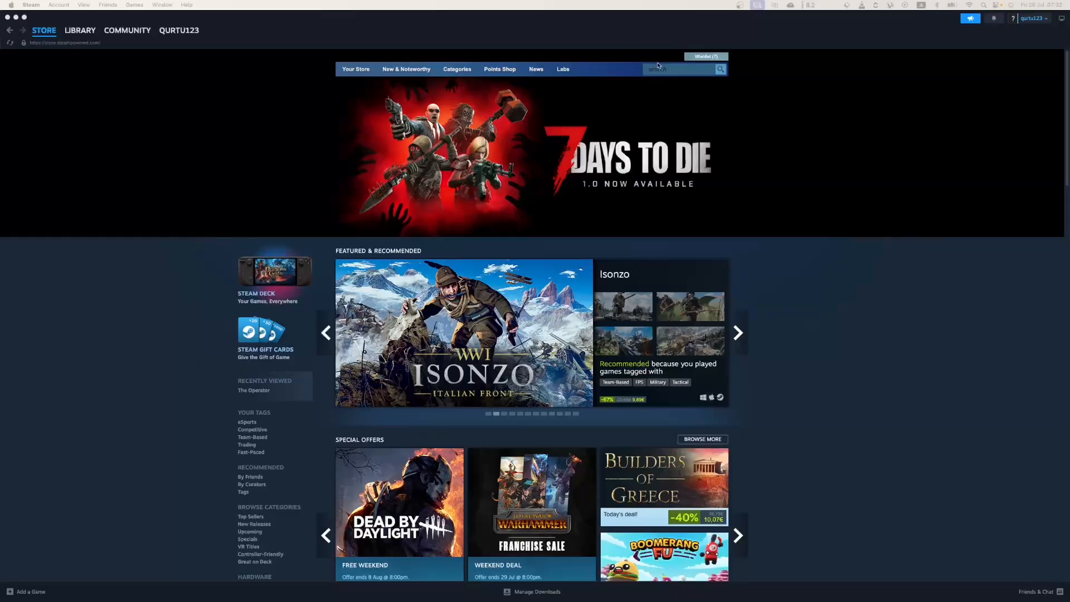
{"action": "type", "text": "Gears 5"}
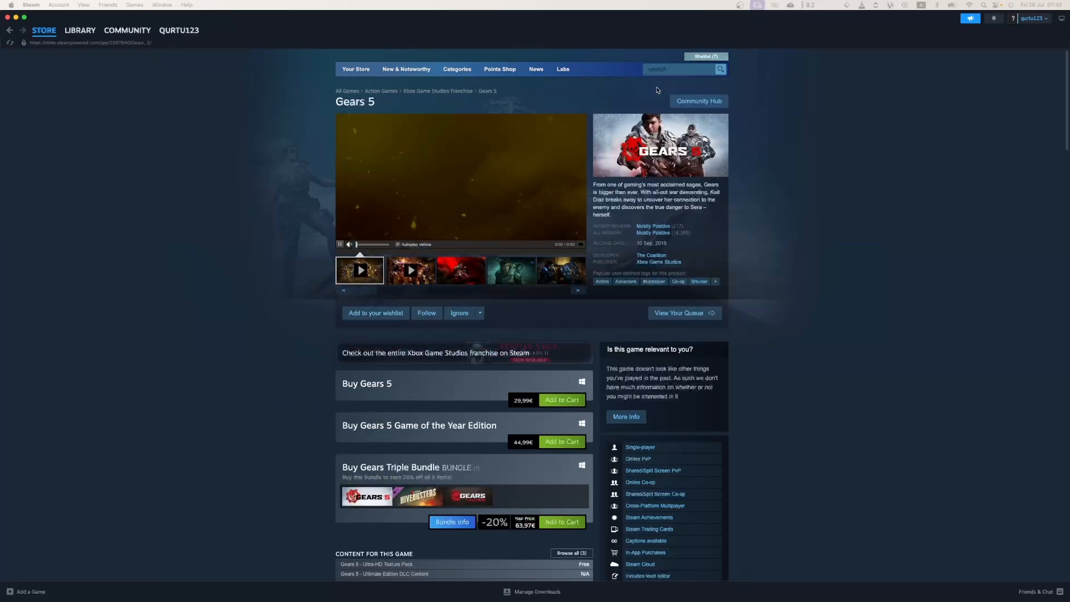
Add the standard Buy Gears 5 edition to the cart and view the 29,99€ cart.
{"action": "scroll", "scroll_direction": "down", "scroll_amount": 3}
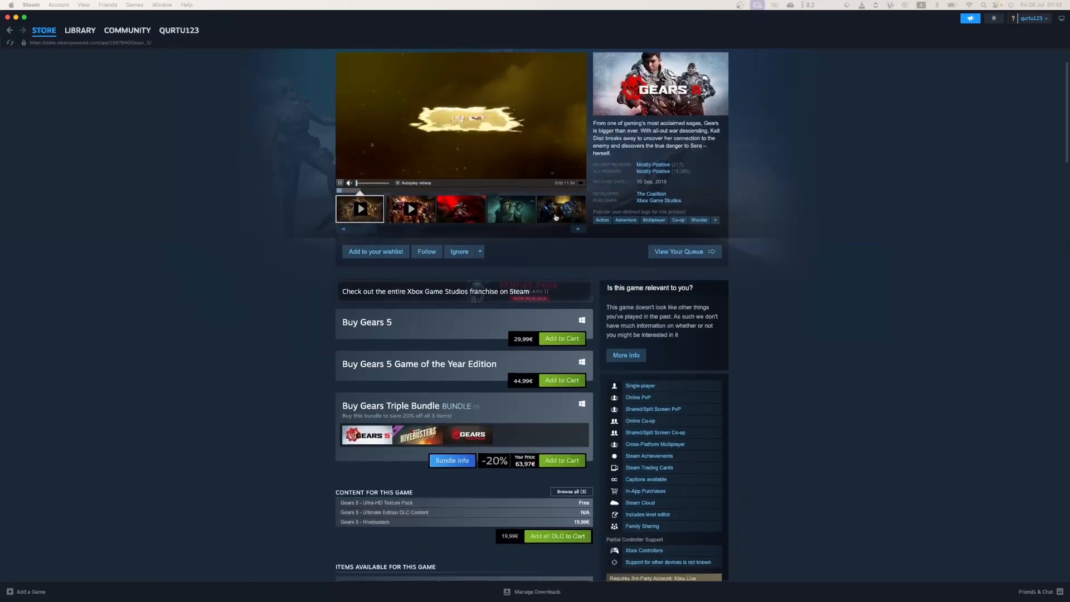
{"action": "left_click", "coordinate": [561, 338]}
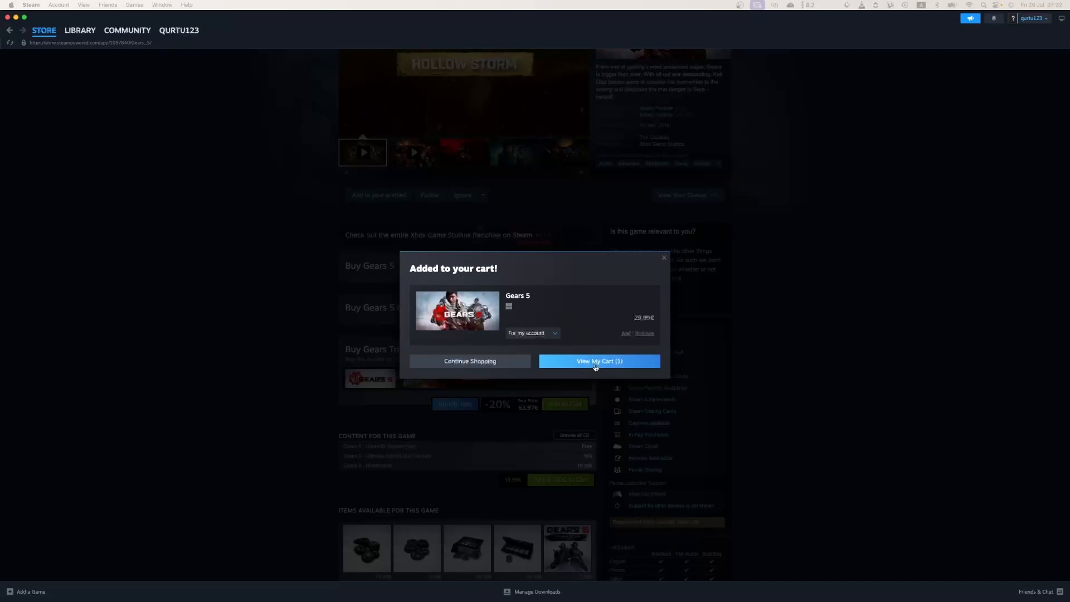
{"action": "left_click", "coordinate": [599, 360]}
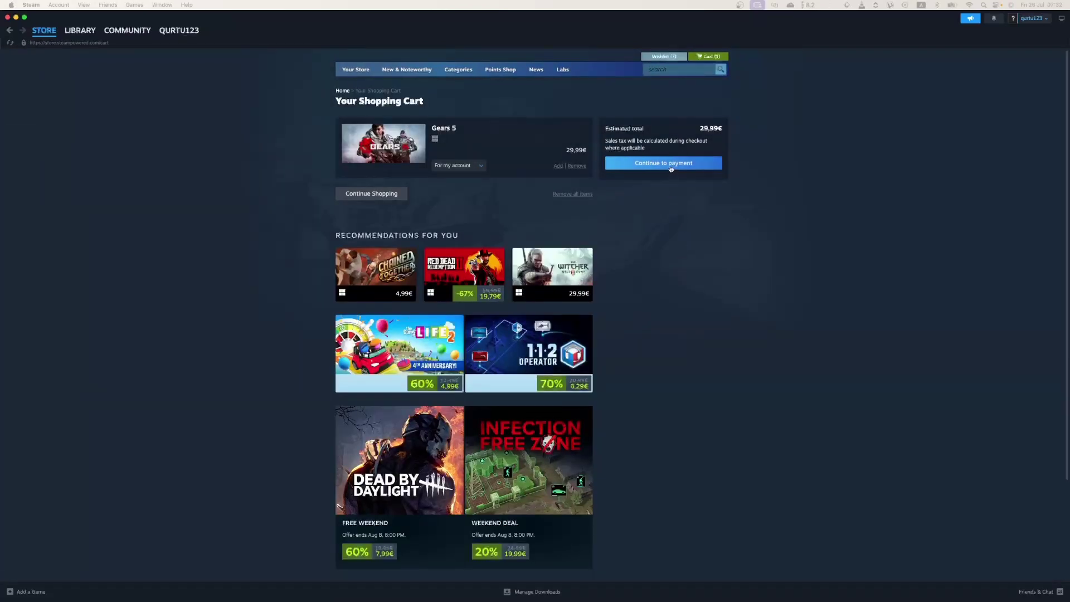
Continue from the cart to payment and choose PayPal as the payment method.
{"action": "left_click", "coordinate": [662, 163]}
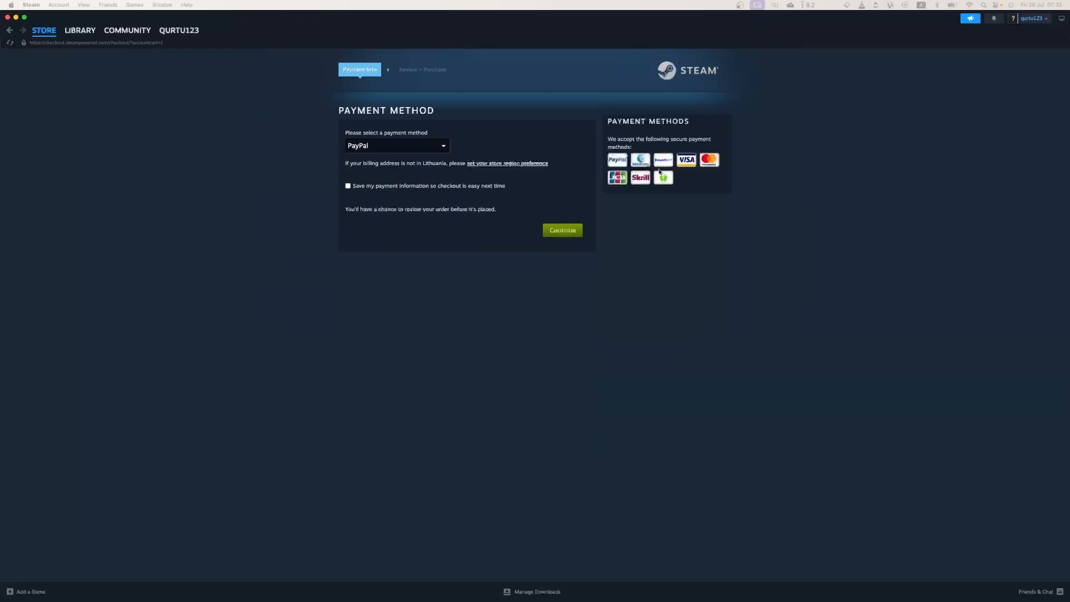
{"action": "left_click", "coordinate": [396, 146]}
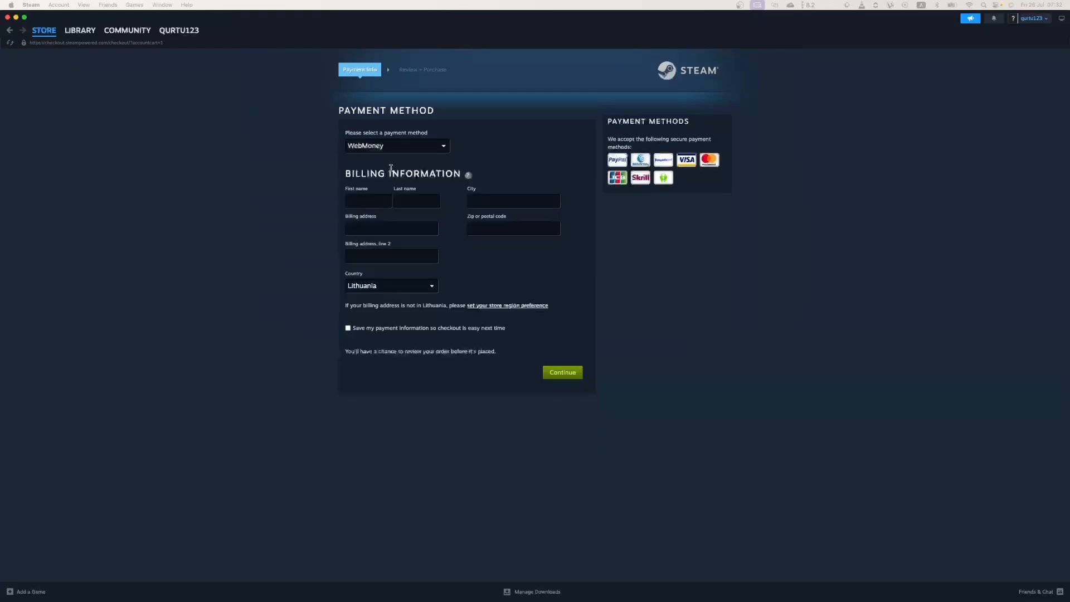
{"action": "left_click", "coordinate": [396, 145]}
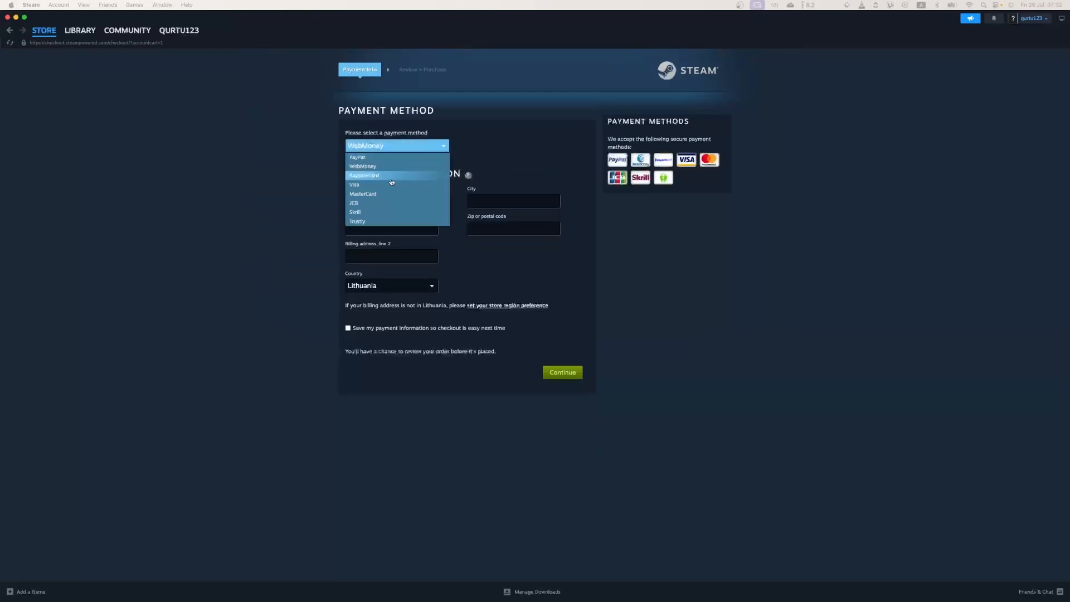
{"action": "left_click", "coordinate": [354, 185]}
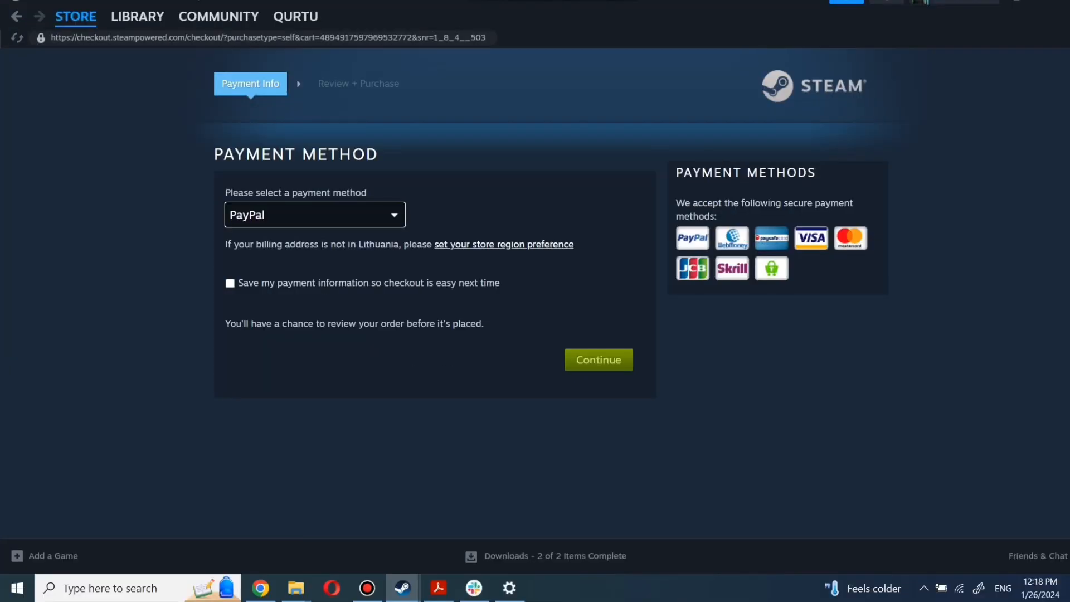
Open the library, type 'game n' in its search, then clear the search.
{"action": "left_click", "coordinate": [137, 16]}
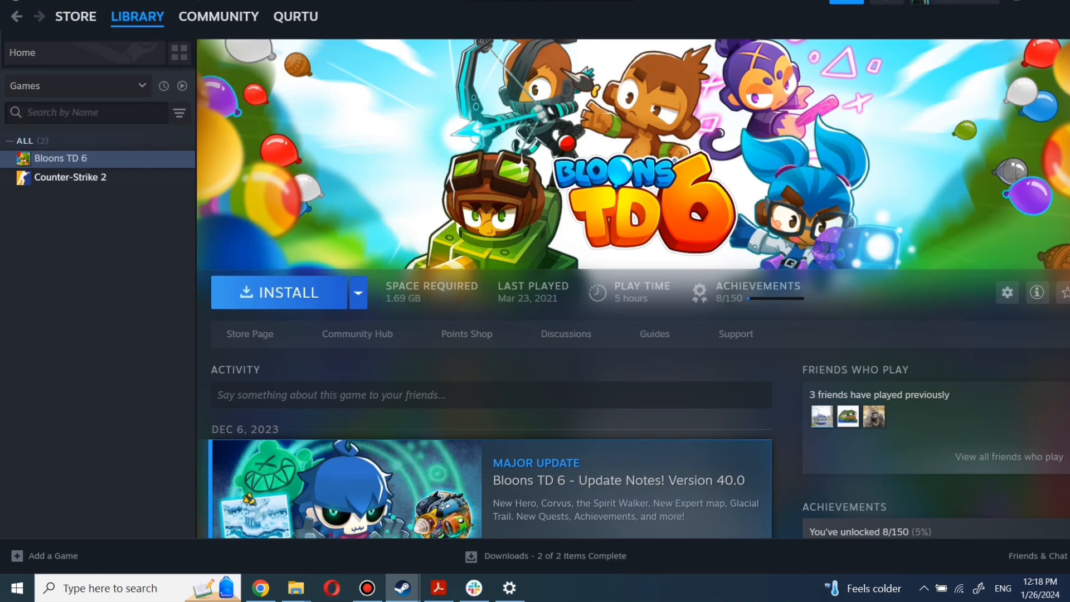
{"action": "type", "text": "g"}
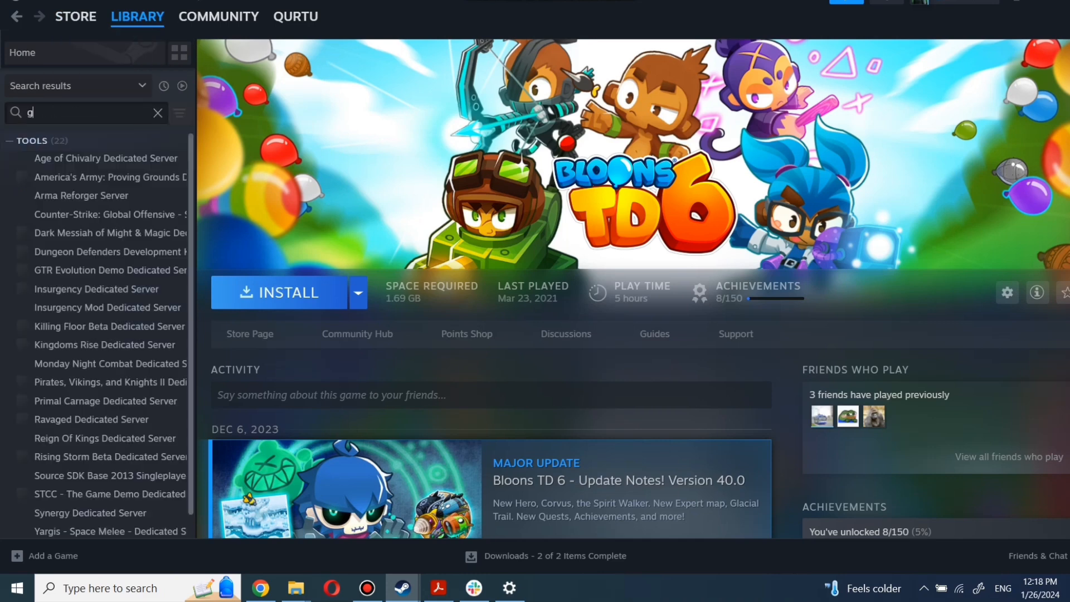
{"action": "type", "text": "ame n"}
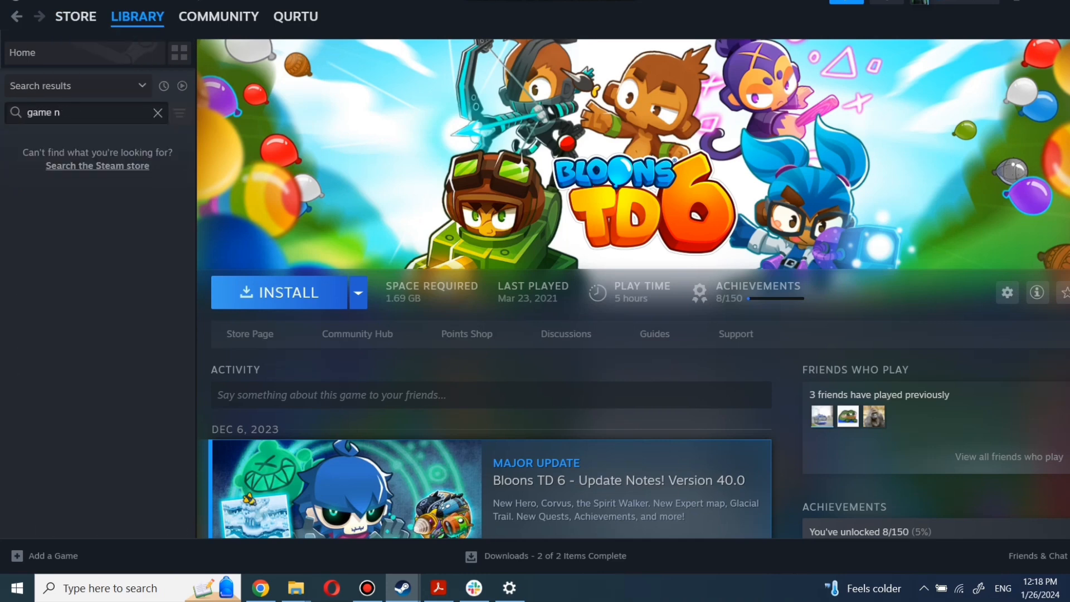
{"action": "left_click", "coordinate": [157, 113]}
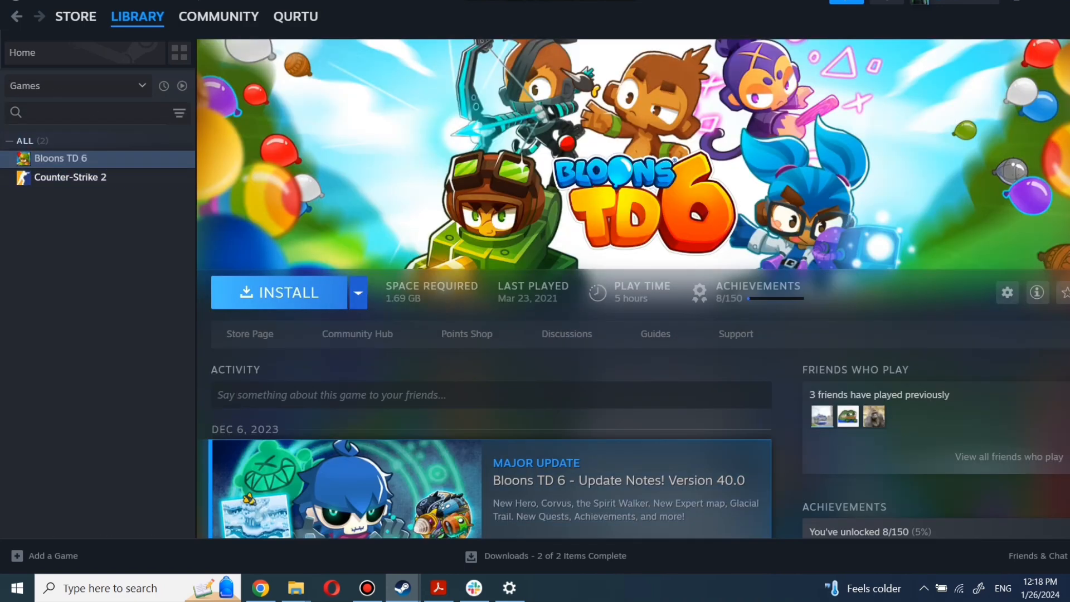
Download Bloons TD 6 with INSTALL, then start it with PLAY.
{"action": "left_click", "coordinate": [286, 293]}
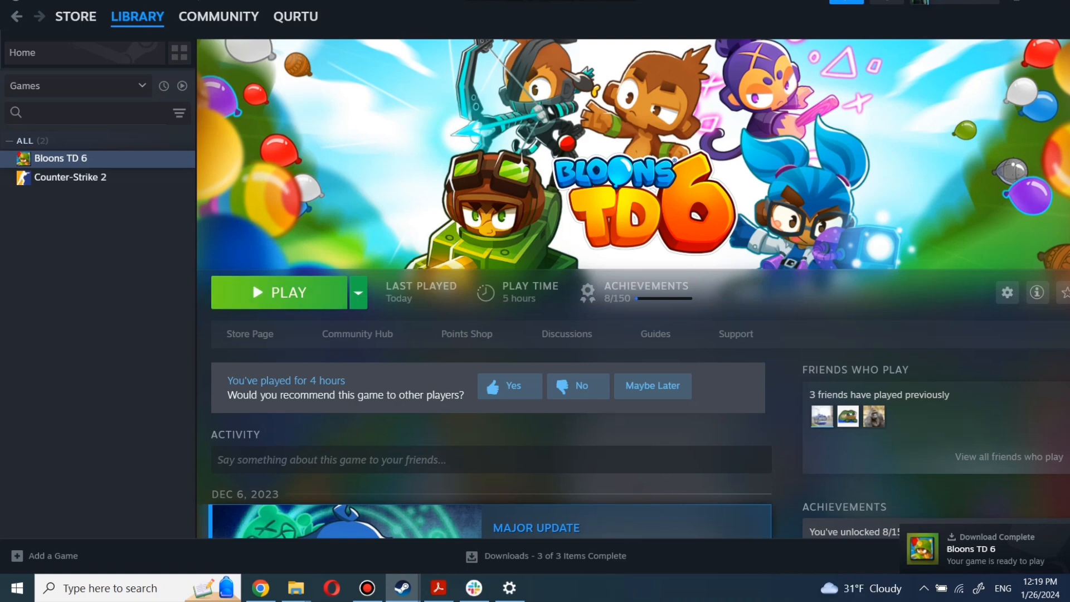
{"action": "left_click", "coordinate": [280, 292]}
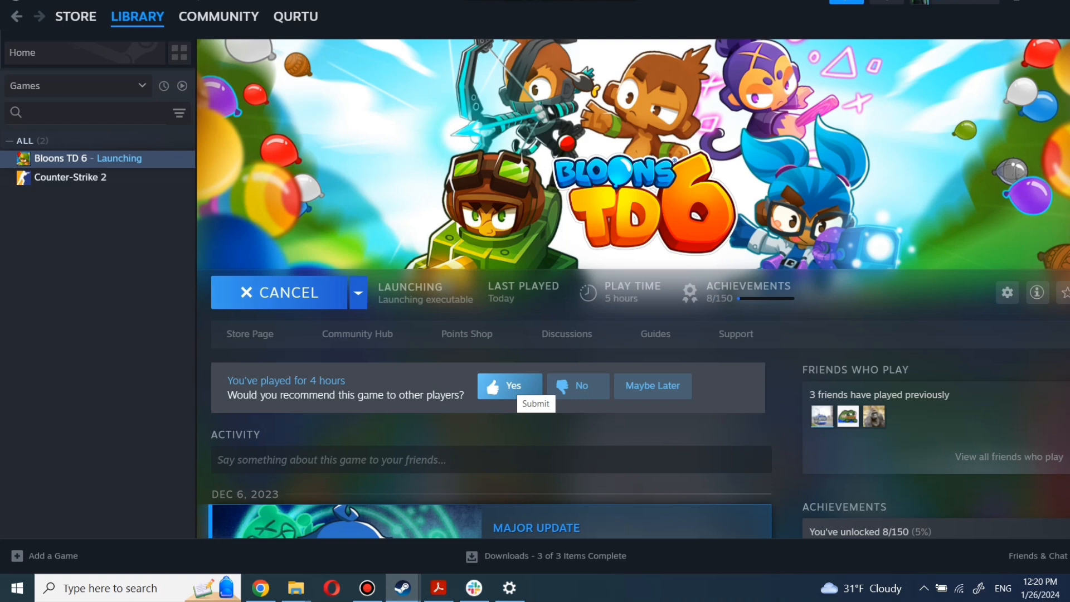